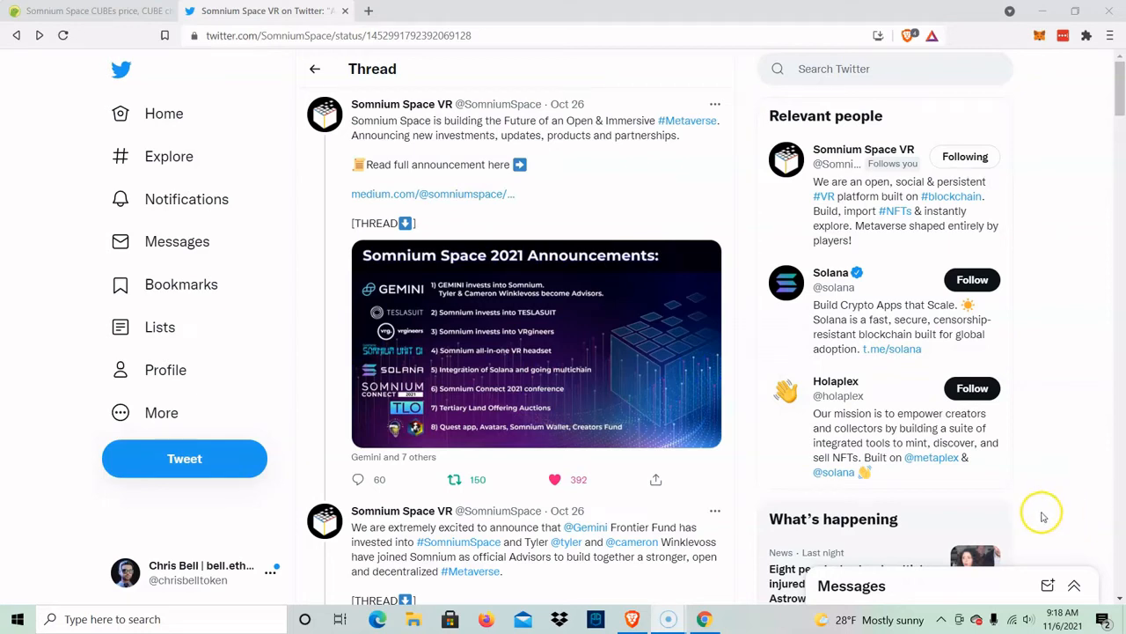
mouse_move(404, 416)
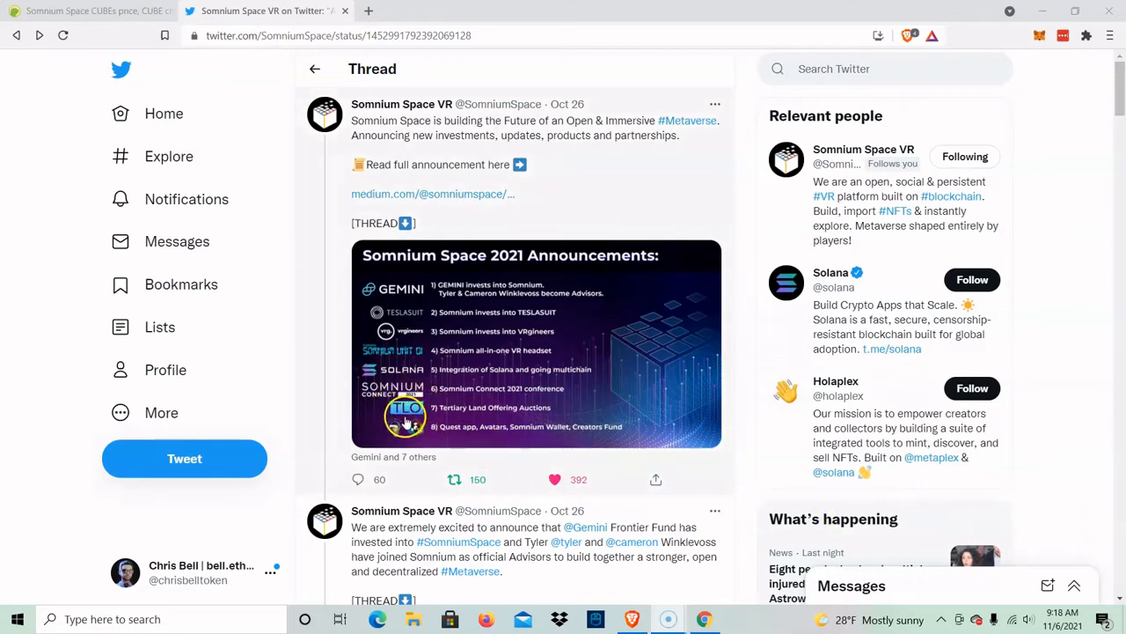
mouse_move(423, 419)
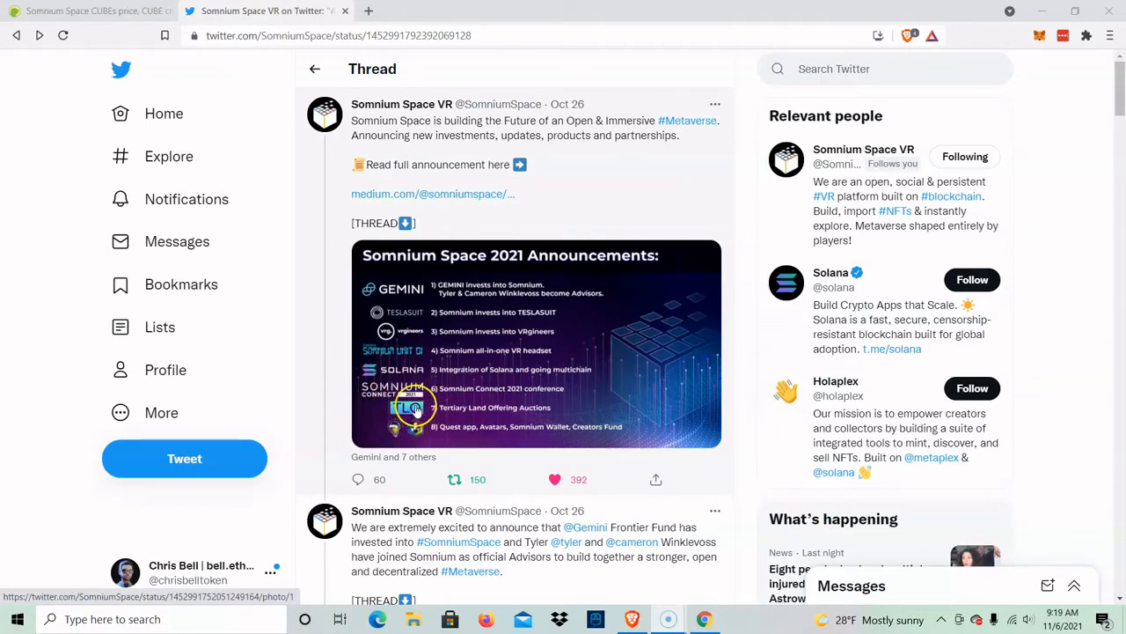
mouse_move(419, 387)
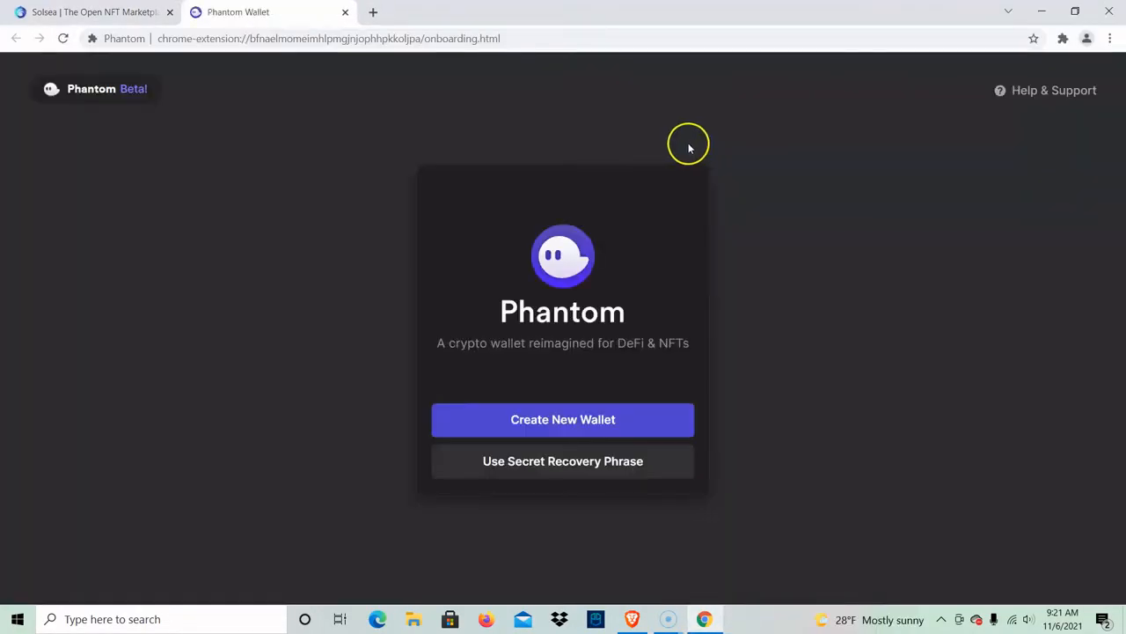
- From the SolSea marketplace, start connecting a wallet and choose Phantom
click(97, 12)
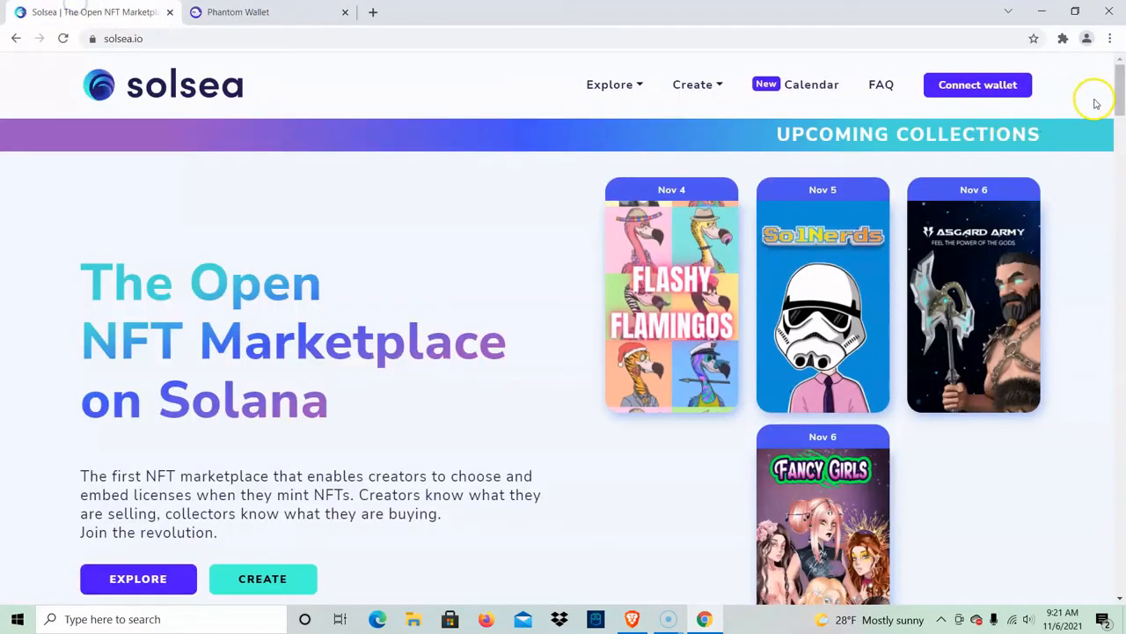
click(979, 85)
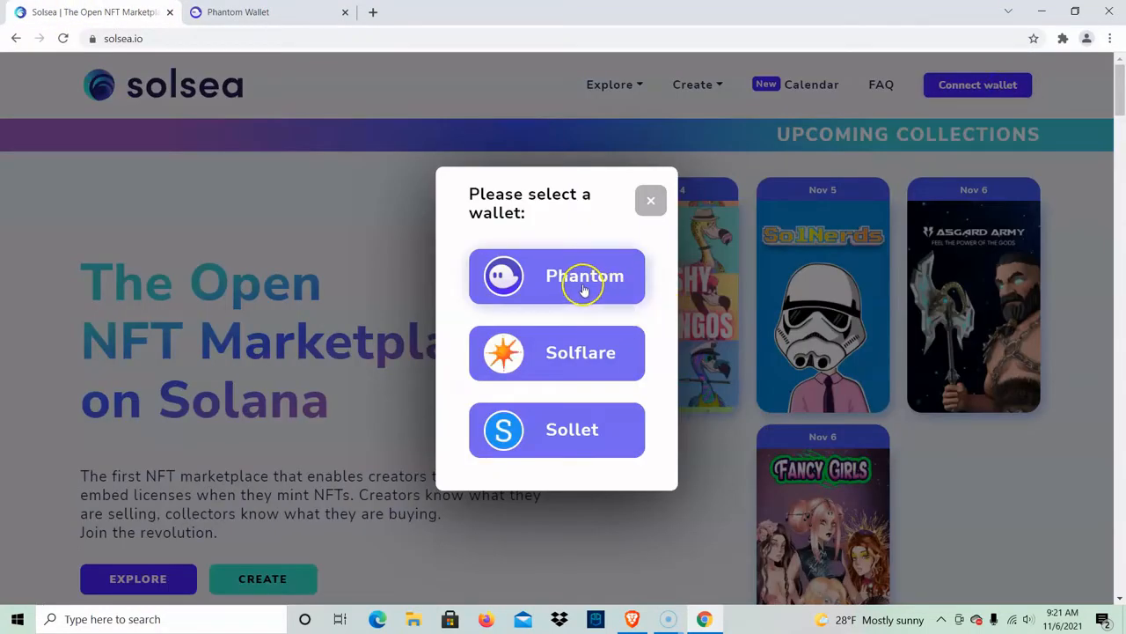
click(583, 275)
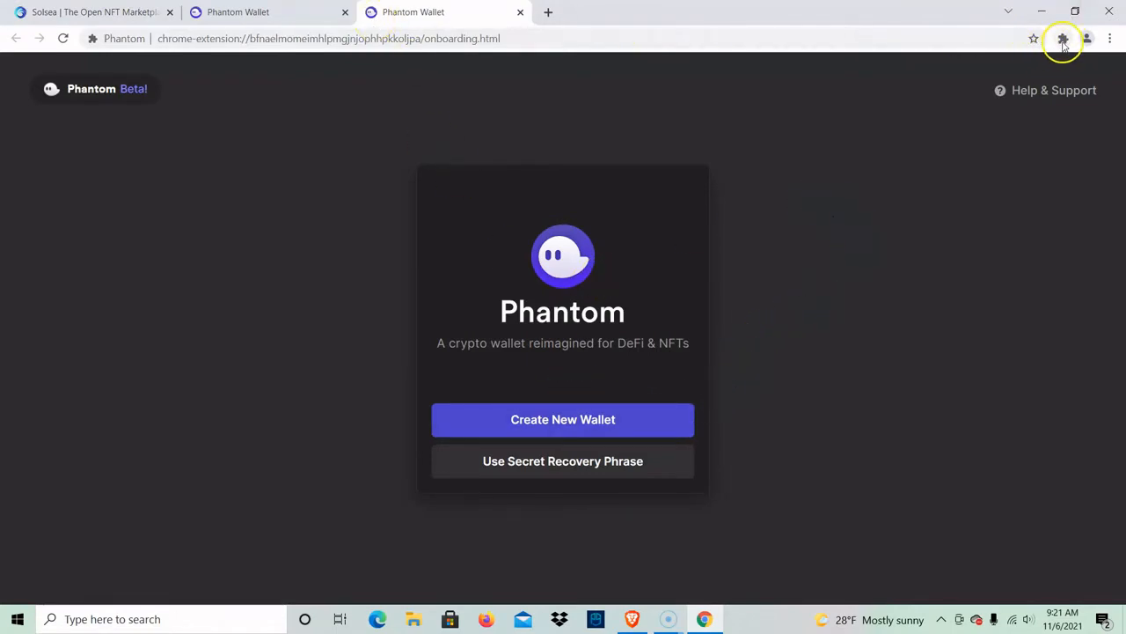
- Pin the Phantom extension to the browser toolbar from the Extensions list
click(1061, 39)
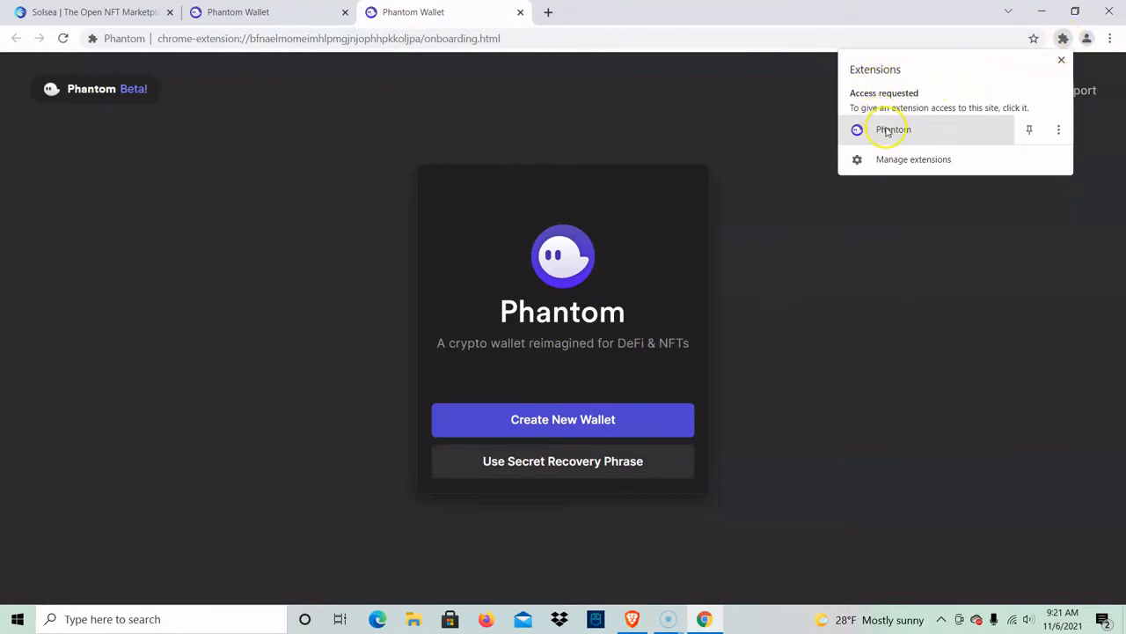
click(1030, 130)
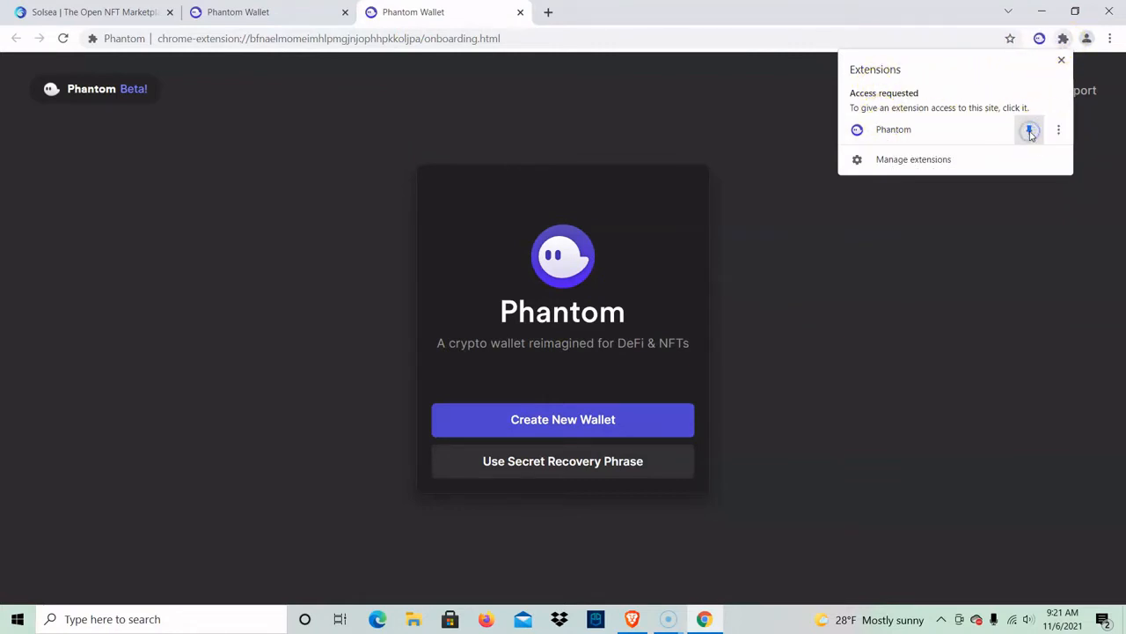
click(1027, 131)
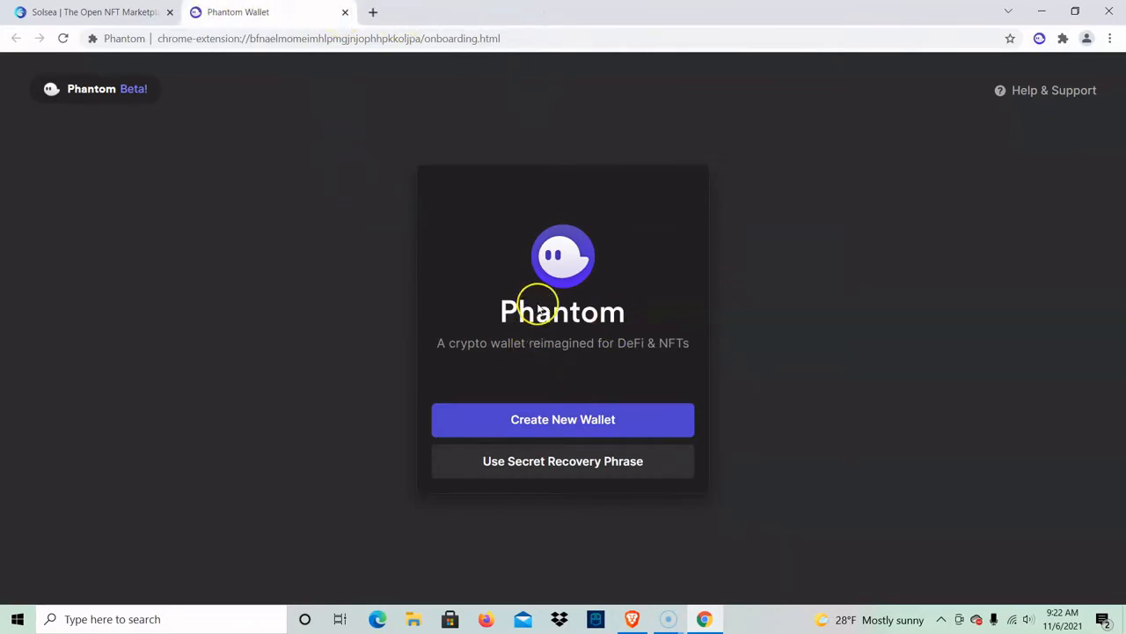
mouse_move(570, 419)
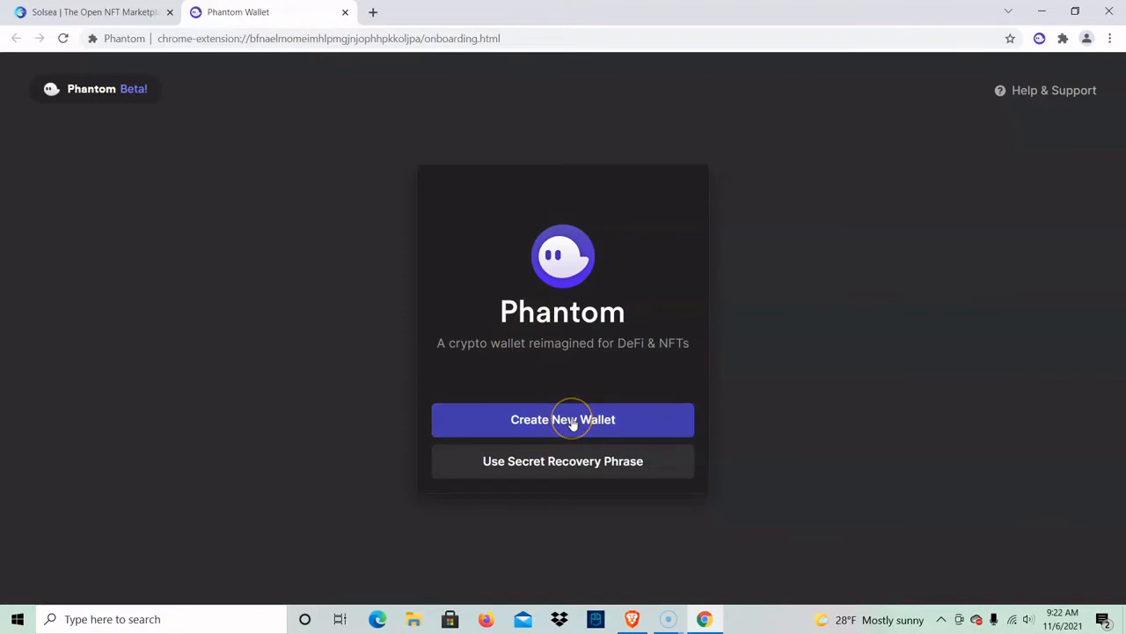
mouse_move(584, 461)
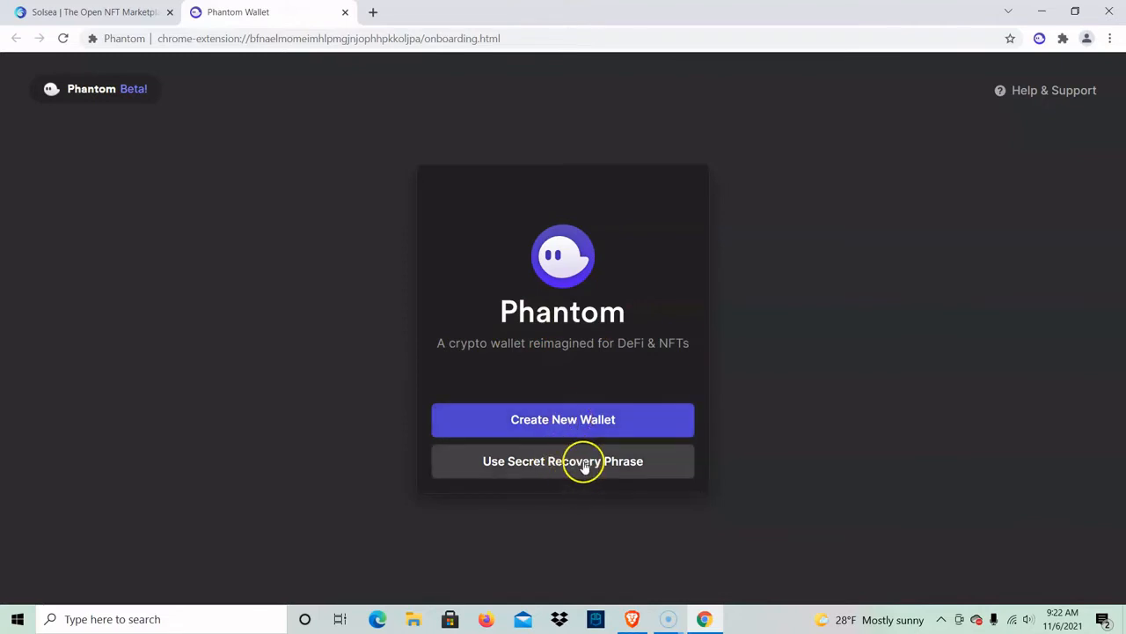
mouse_move(503, 461)
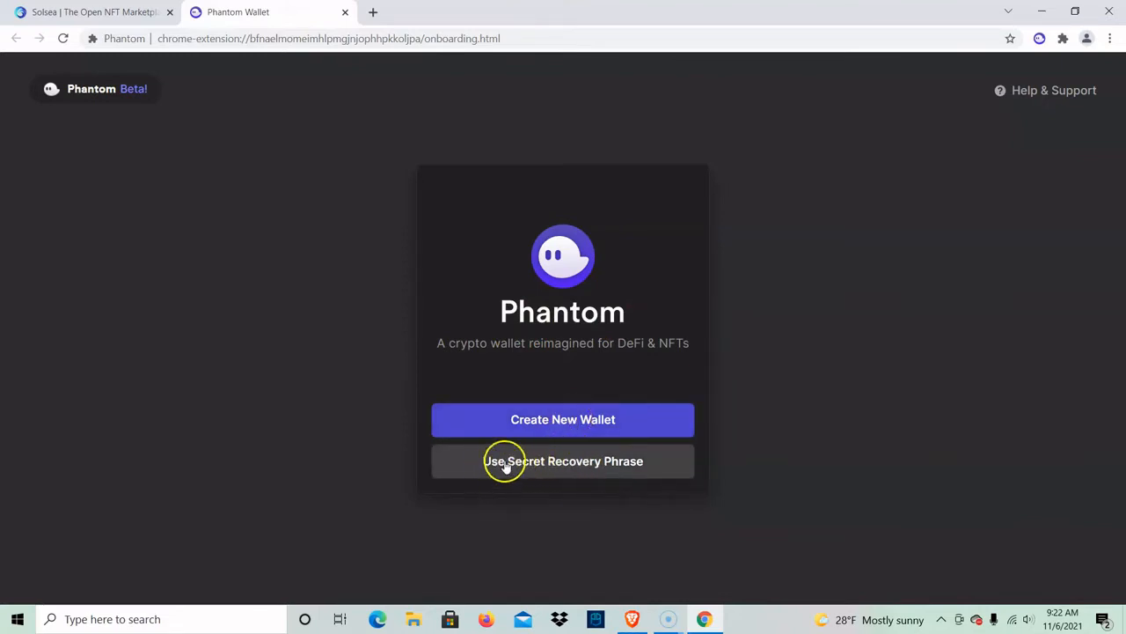
mouse_move(560, 461)
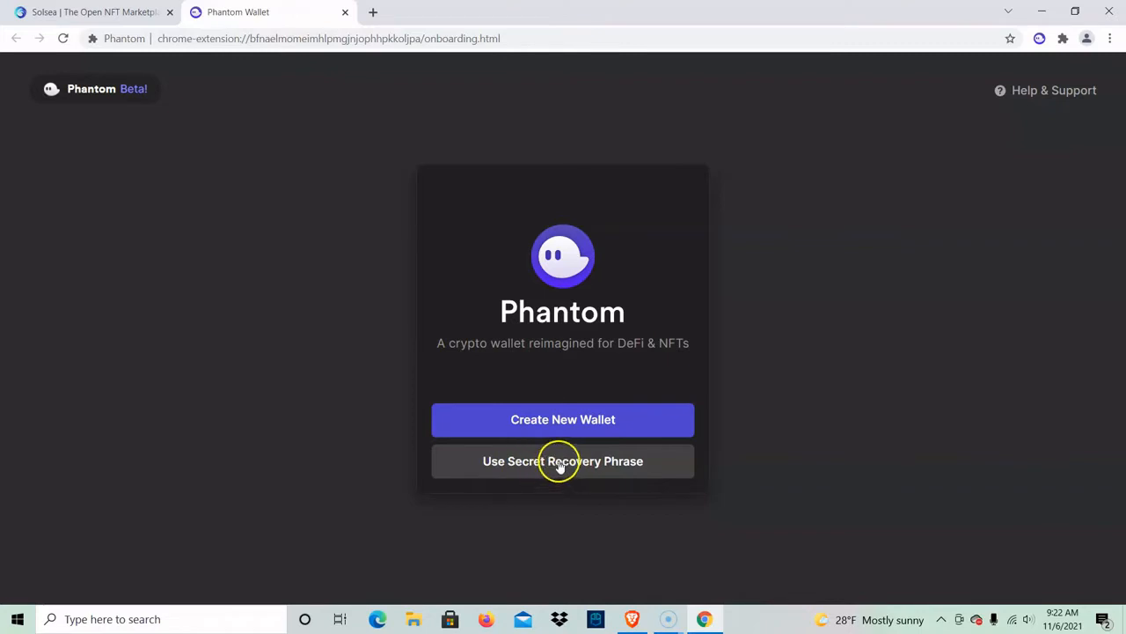
mouse_move(583, 470)
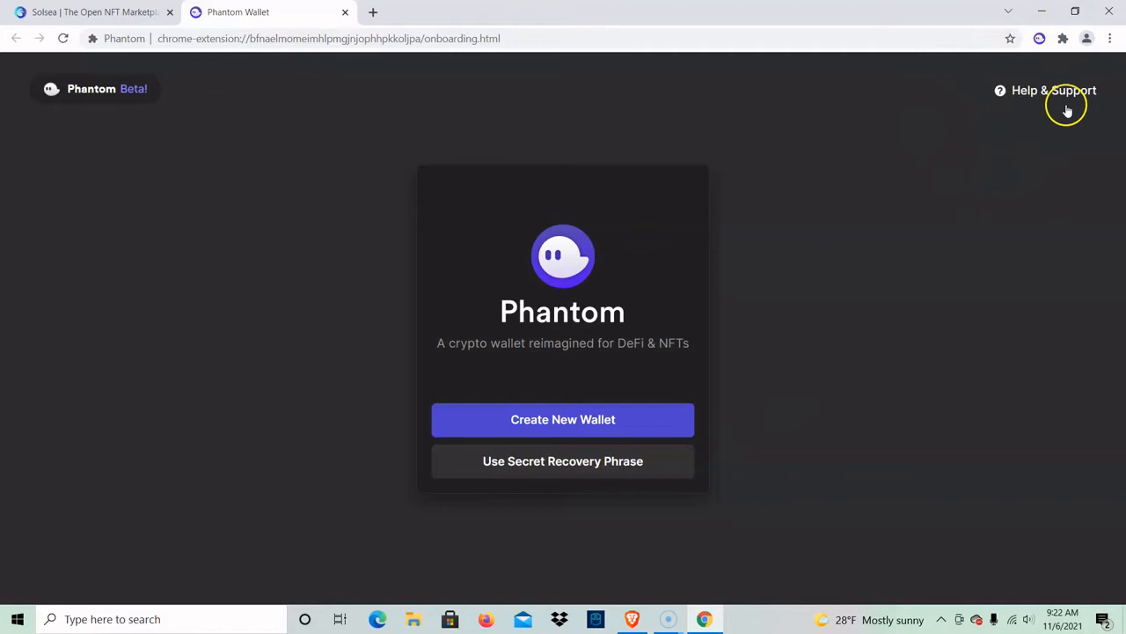
mouse_move(553, 468)
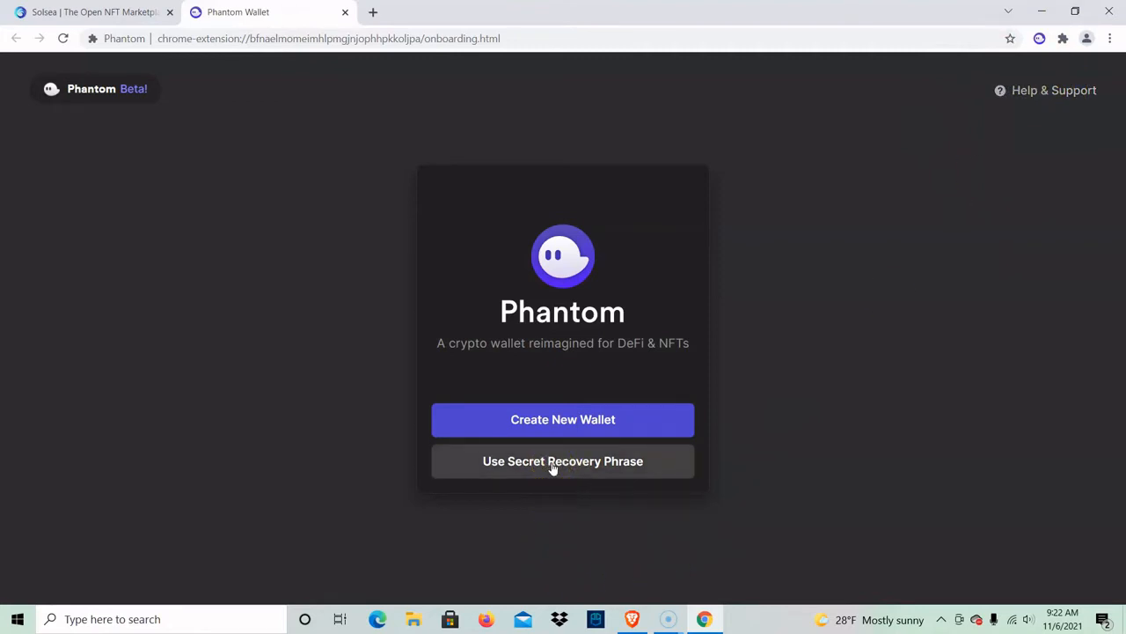
click(563, 468)
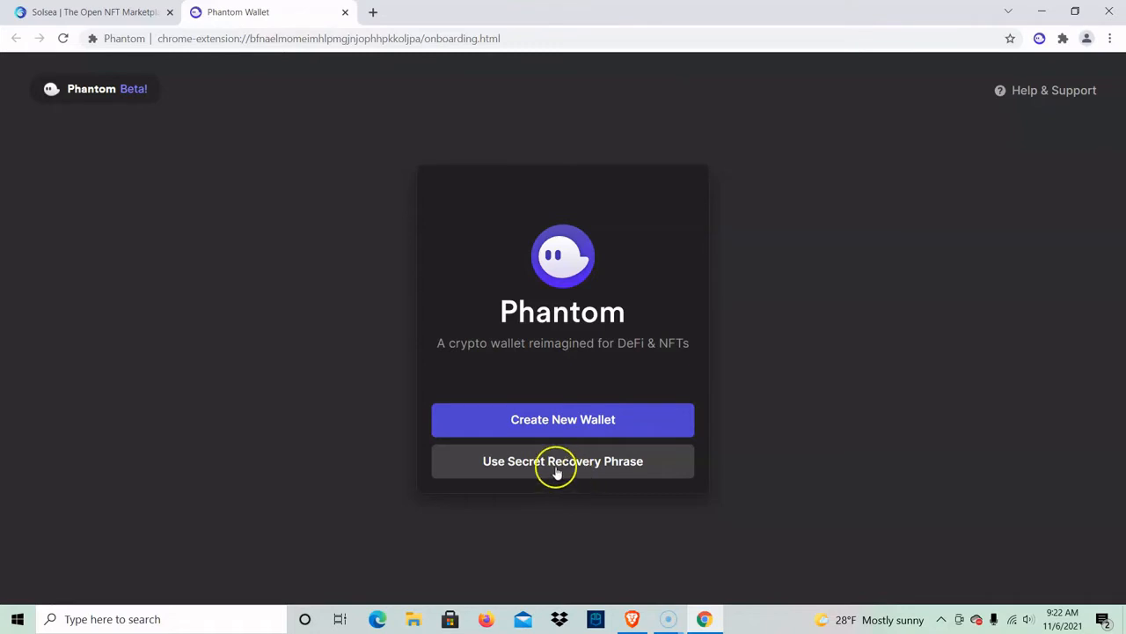
mouse_move(563, 461)
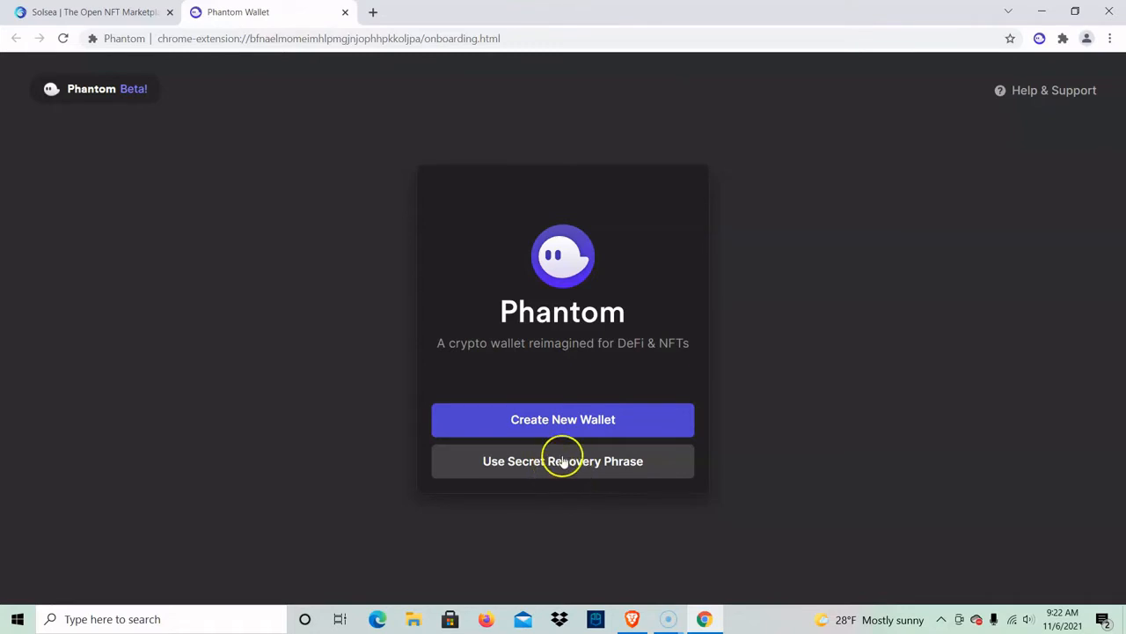
mouse_move(1021, 60)
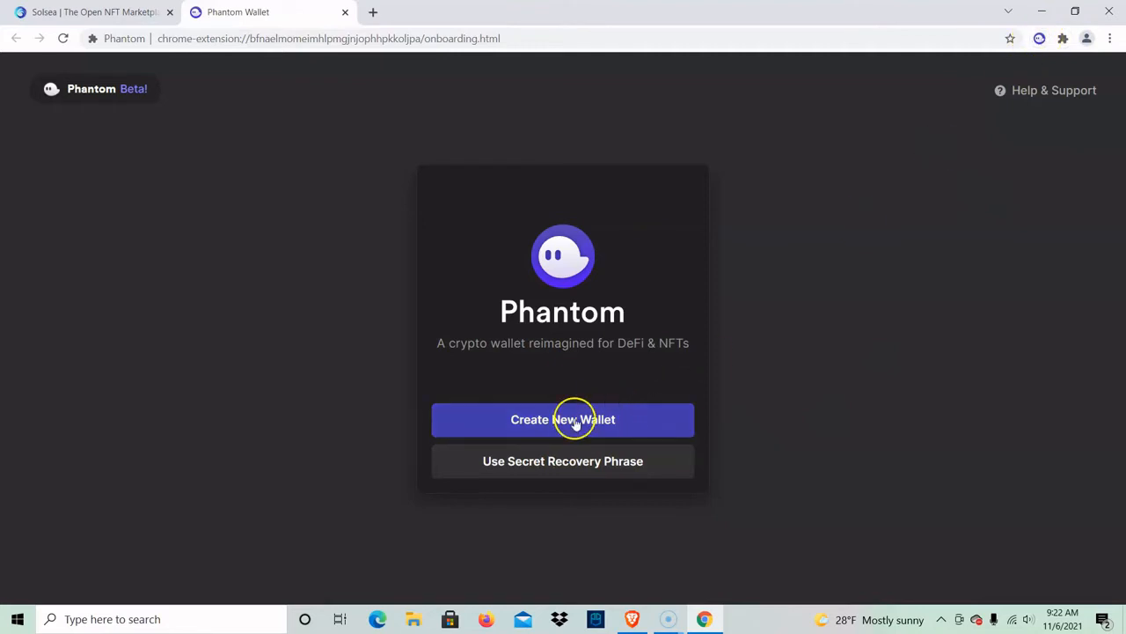
- Start creating a new wallet and highlight the whole secret recovery phrase
click(563, 419)
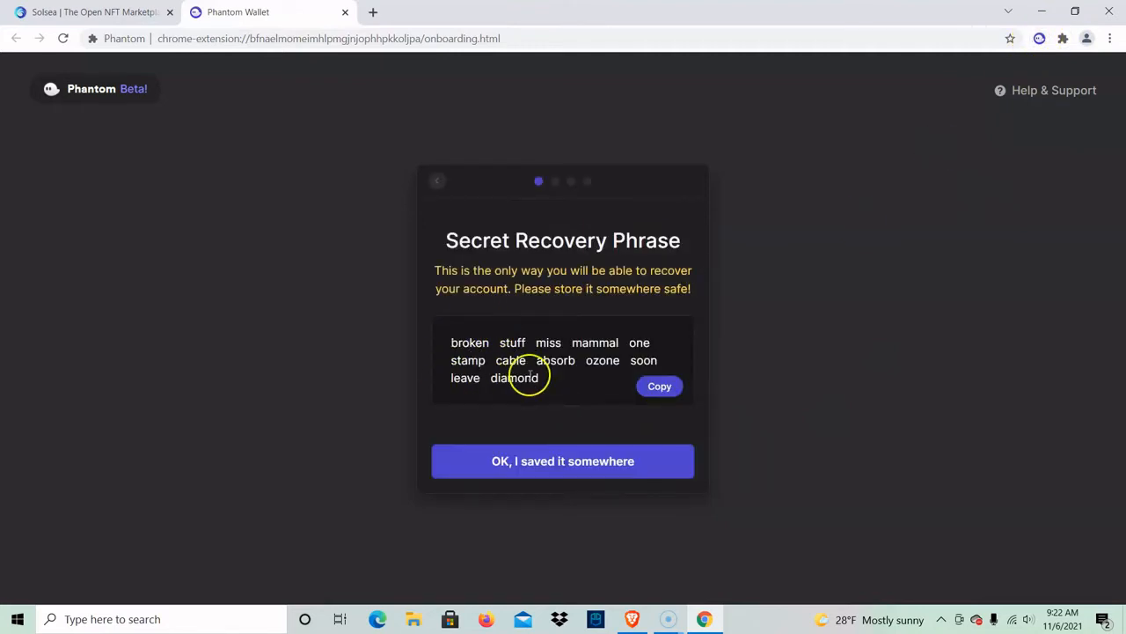
drag(451, 342, 538, 376)
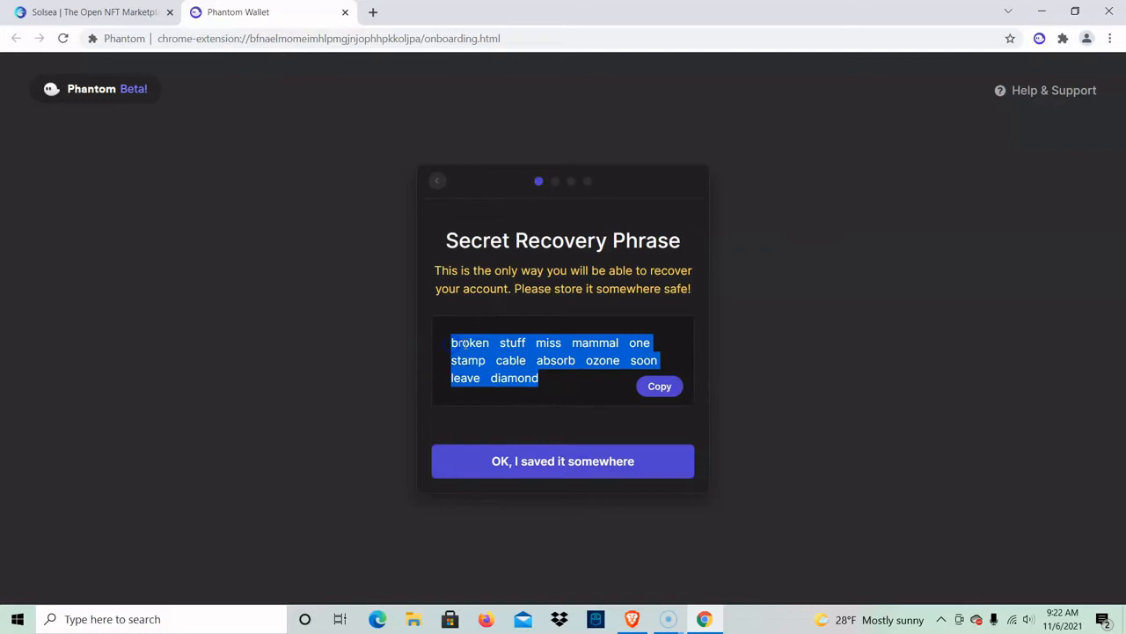
mouse_move(574, 380)
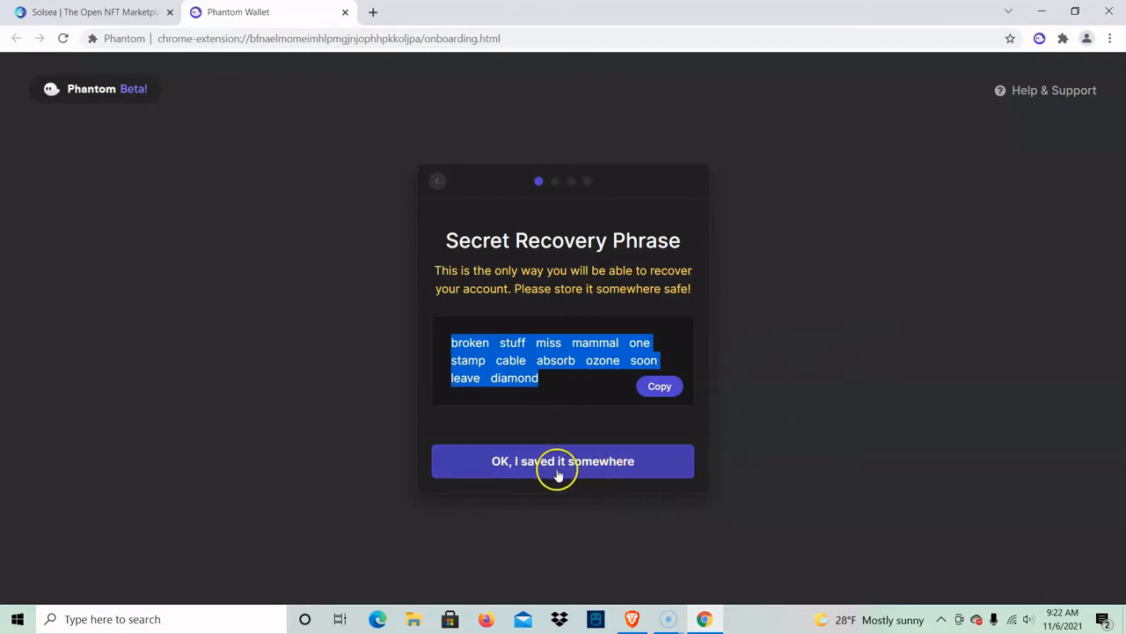
- Confirm the phrase is saved, set the wallet password, and finish wallet creation
click(564, 461)
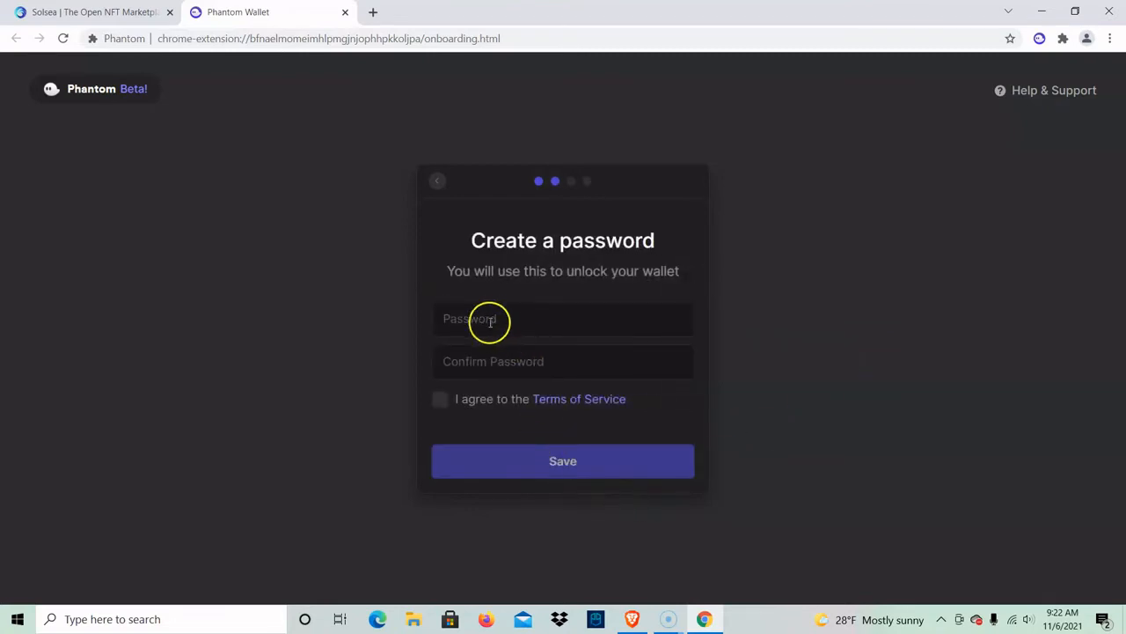
text(••)
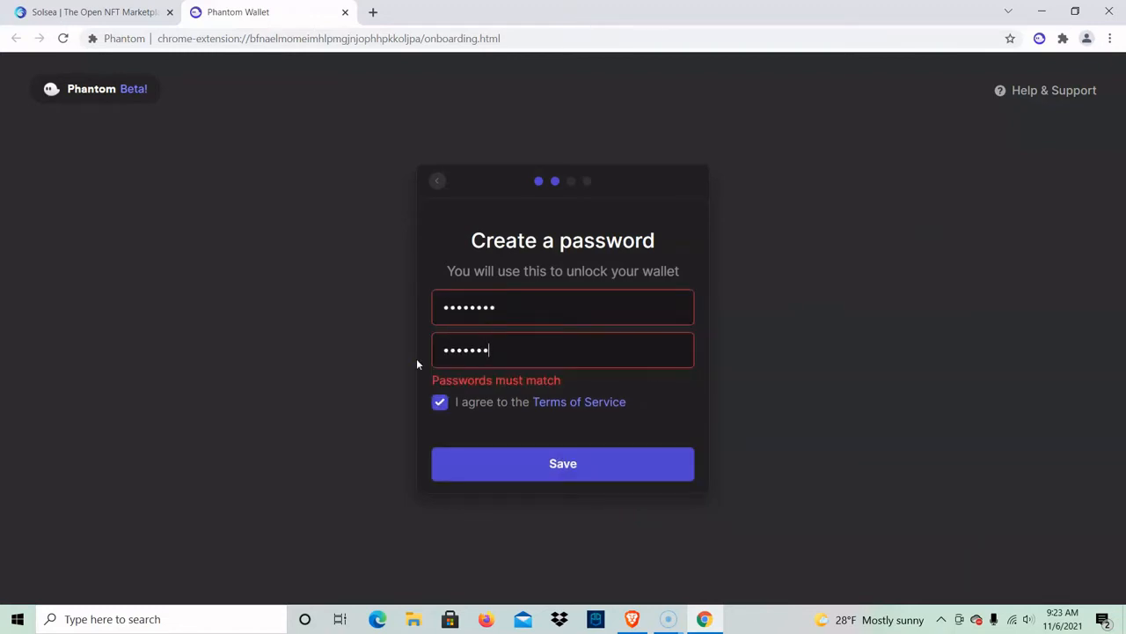
click(564, 465)
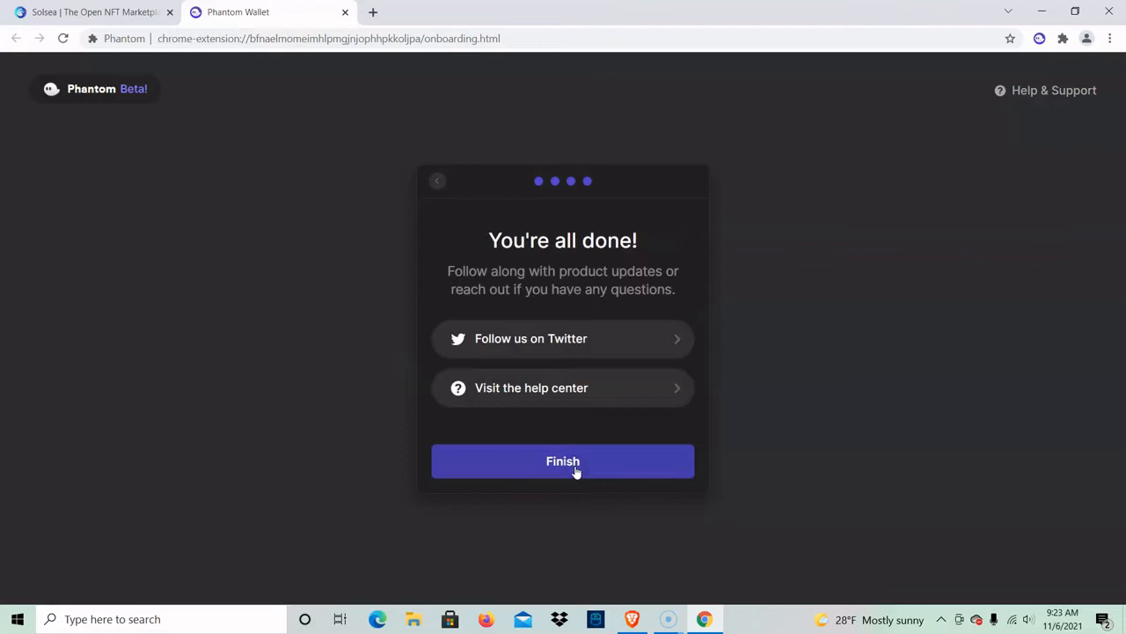
click(564, 461)
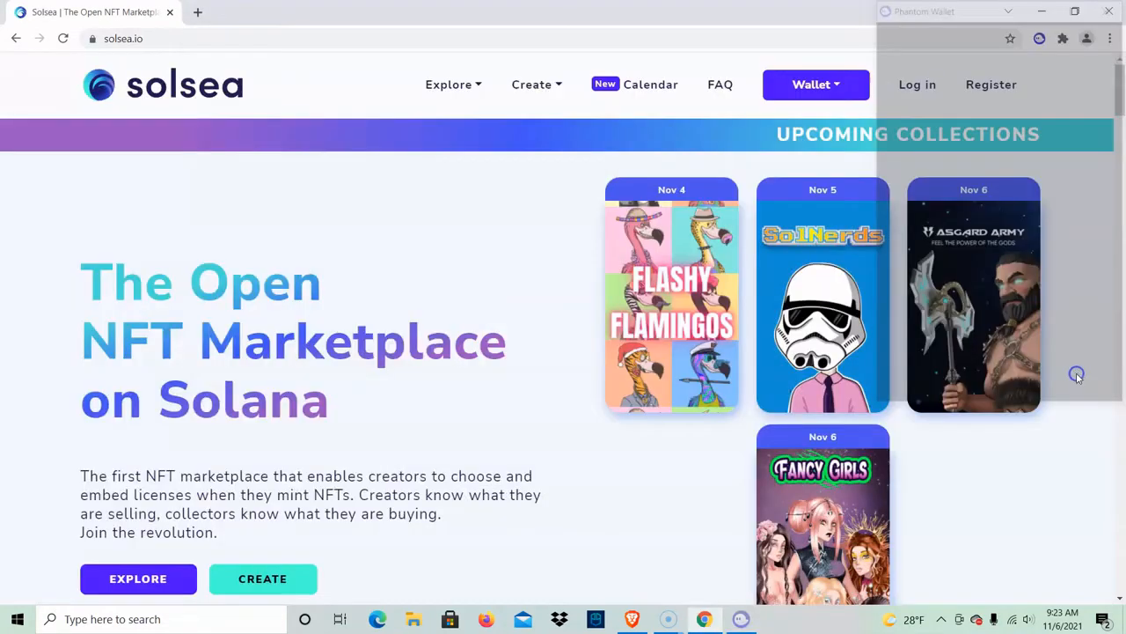
- Go to SolSea's login page and check Wallet 1 with its $0.00 balance in Phantom
click(919, 85)
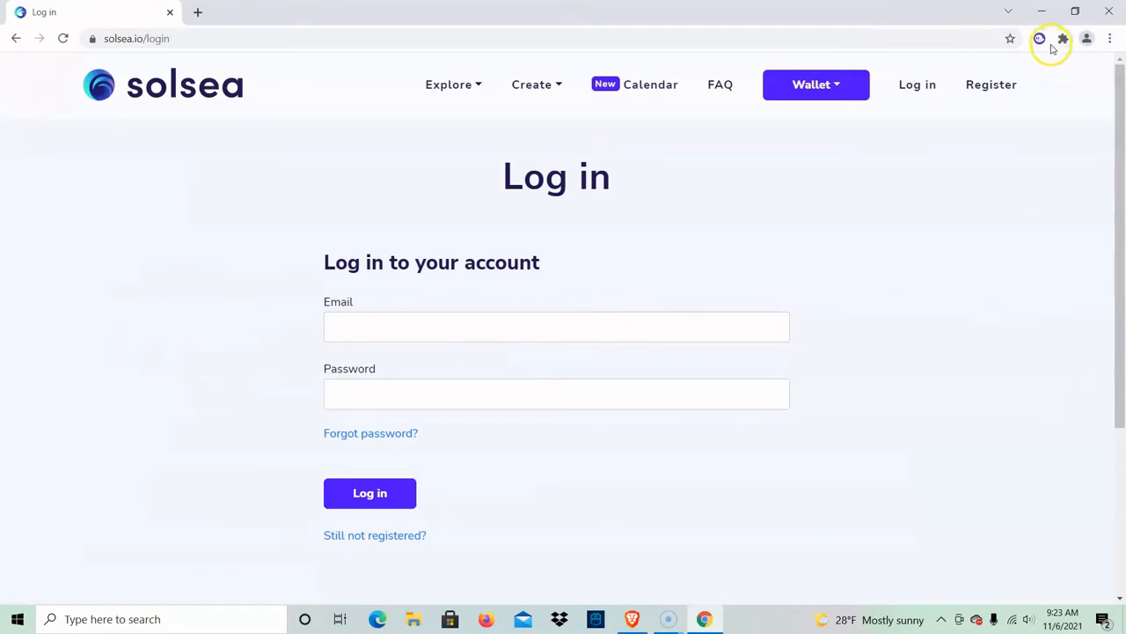
click(1042, 39)
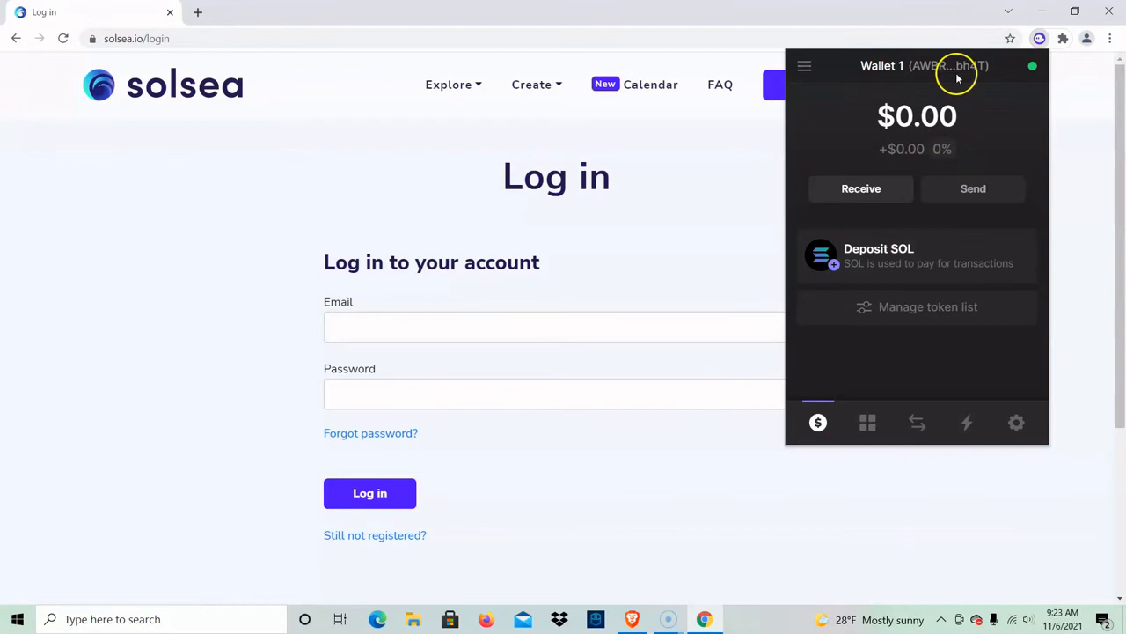
click(947, 65)
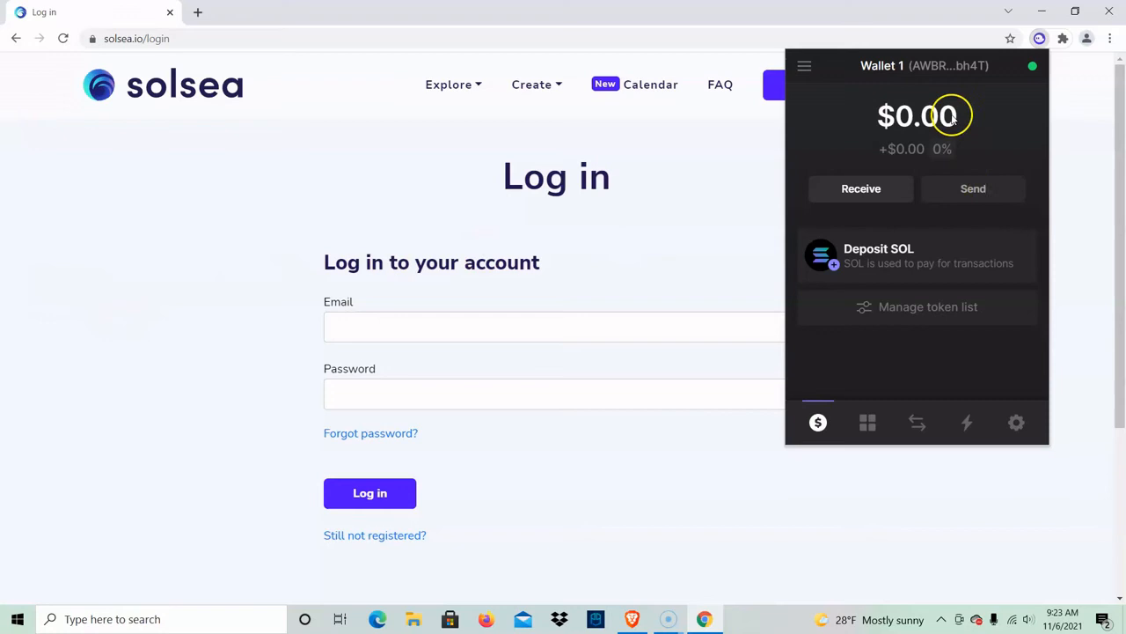
mouse_move(966, 119)
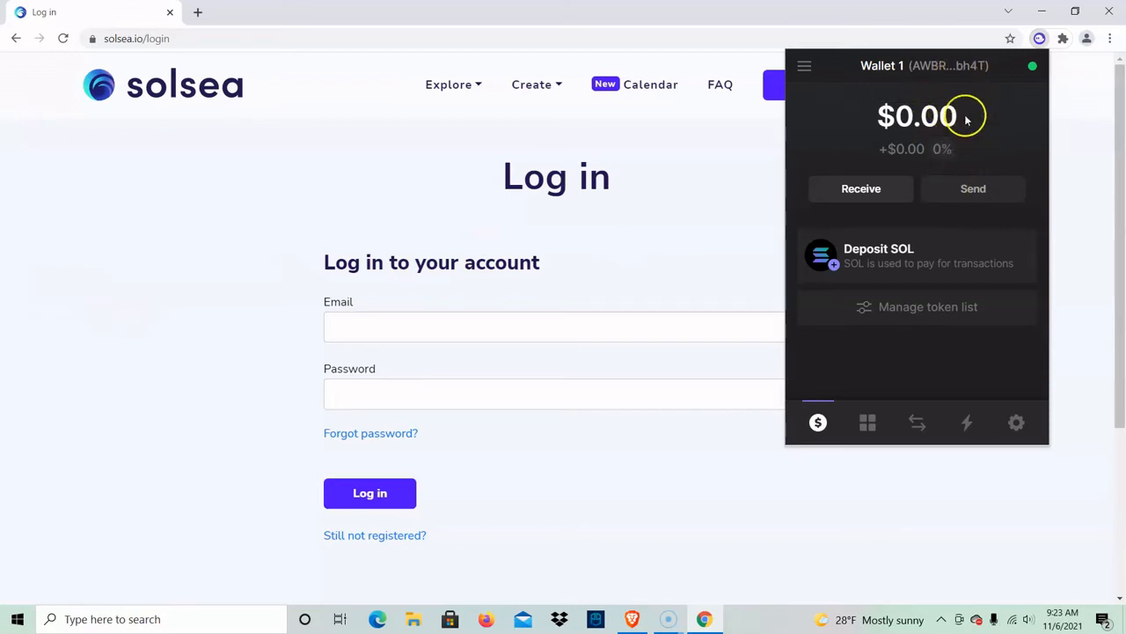
mouse_move(929, 130)
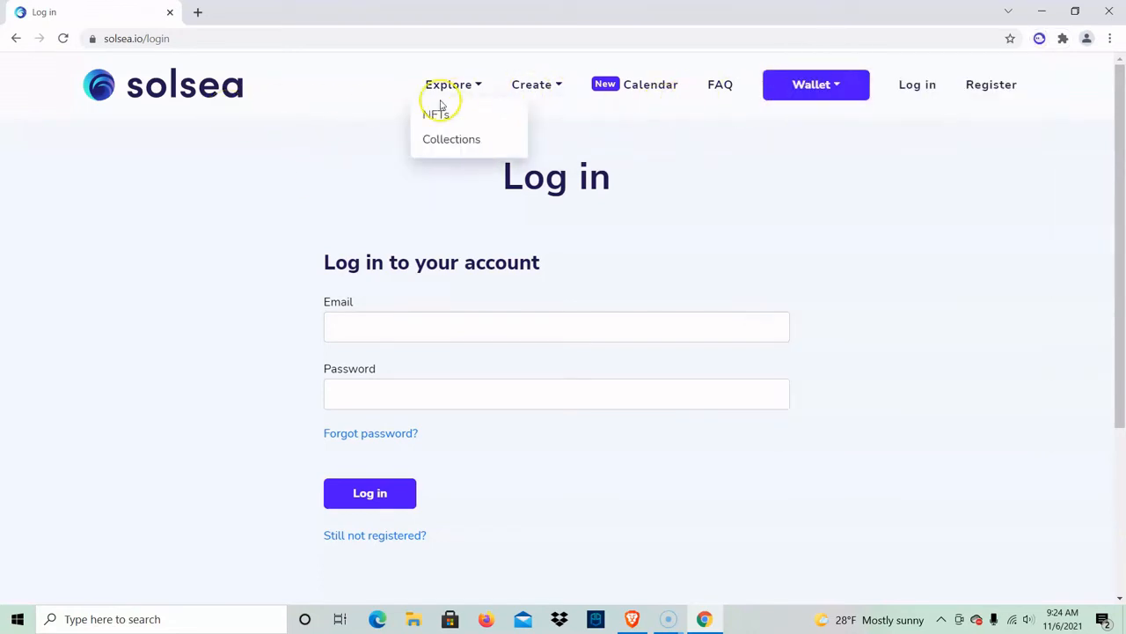
- Show the Somnium Space VR thread announcing its Solana NFT integration
click(429, 115)
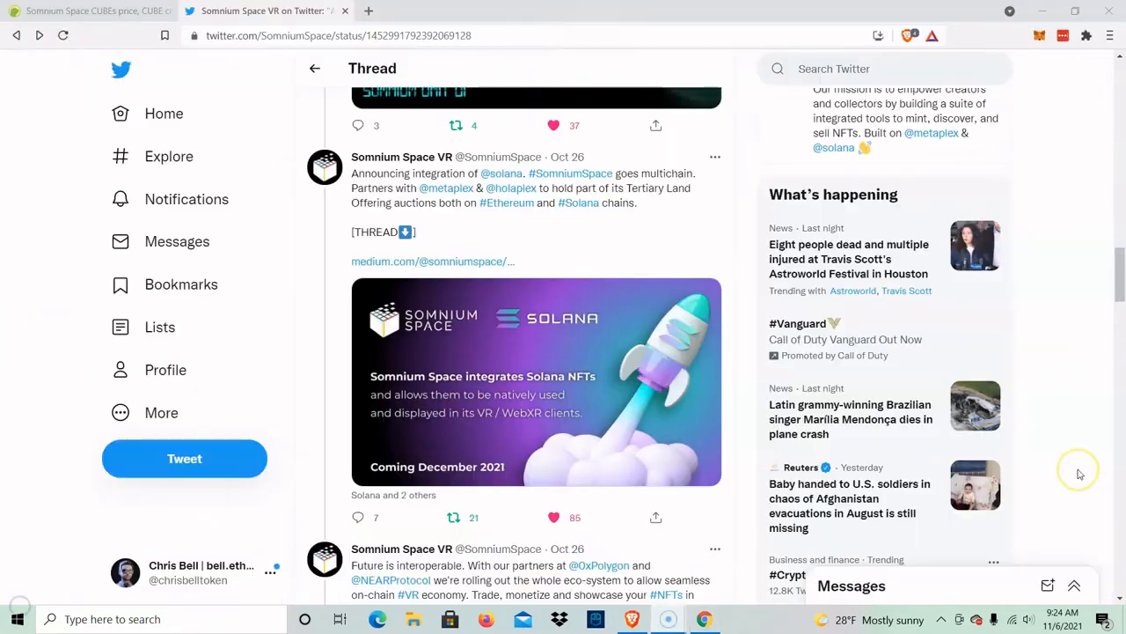
mouse_move(616, 379)
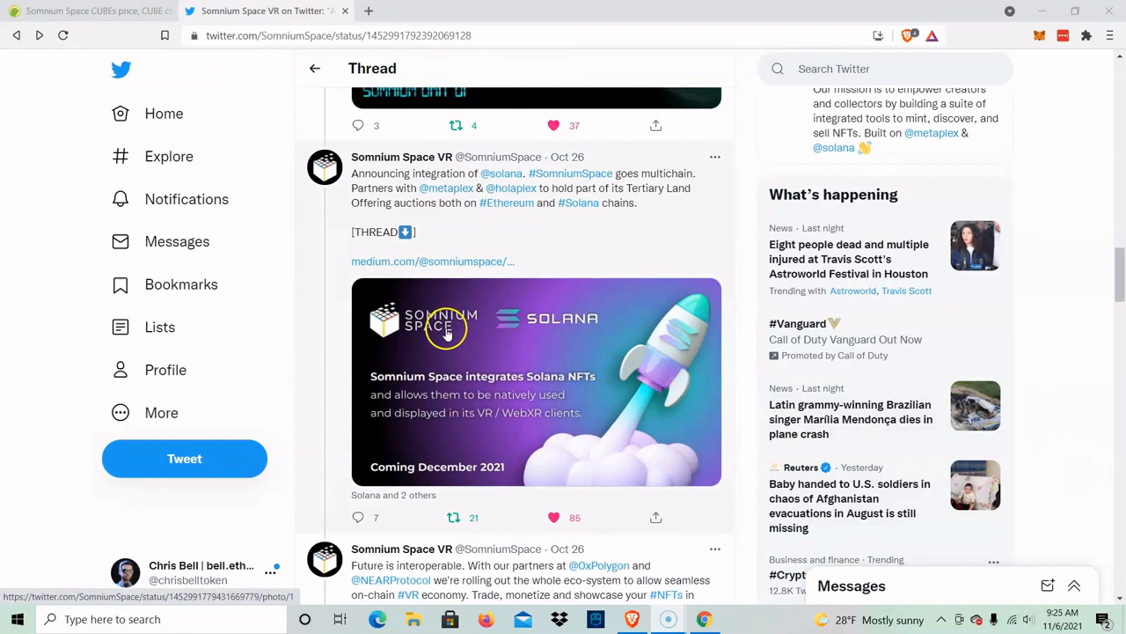
mouse_move(429, 341)
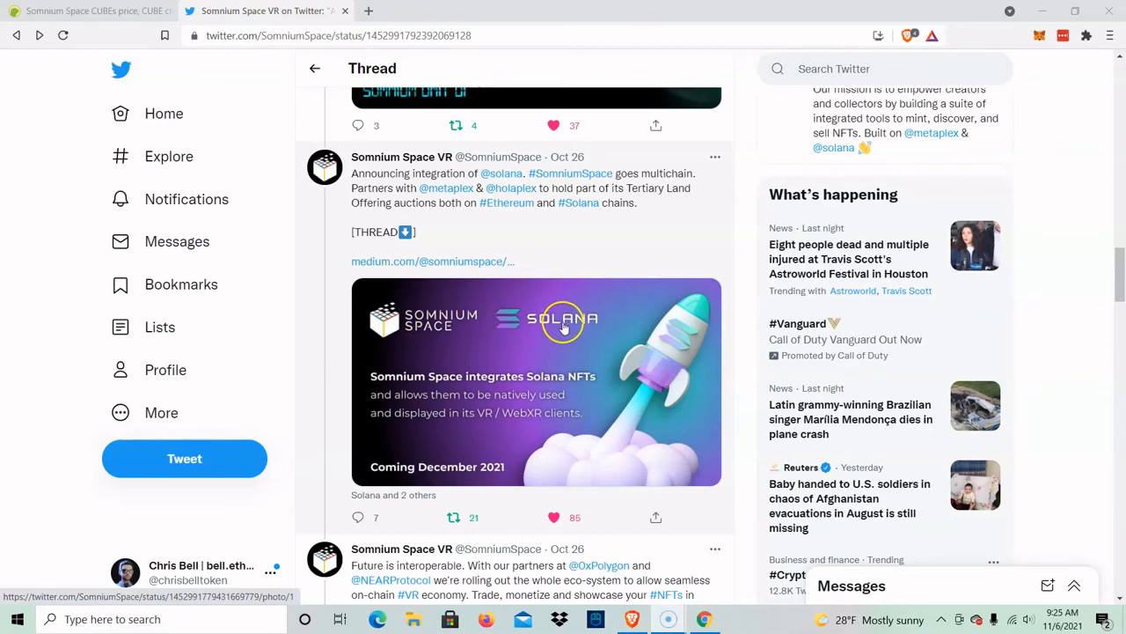
mouse_move(532, 331)
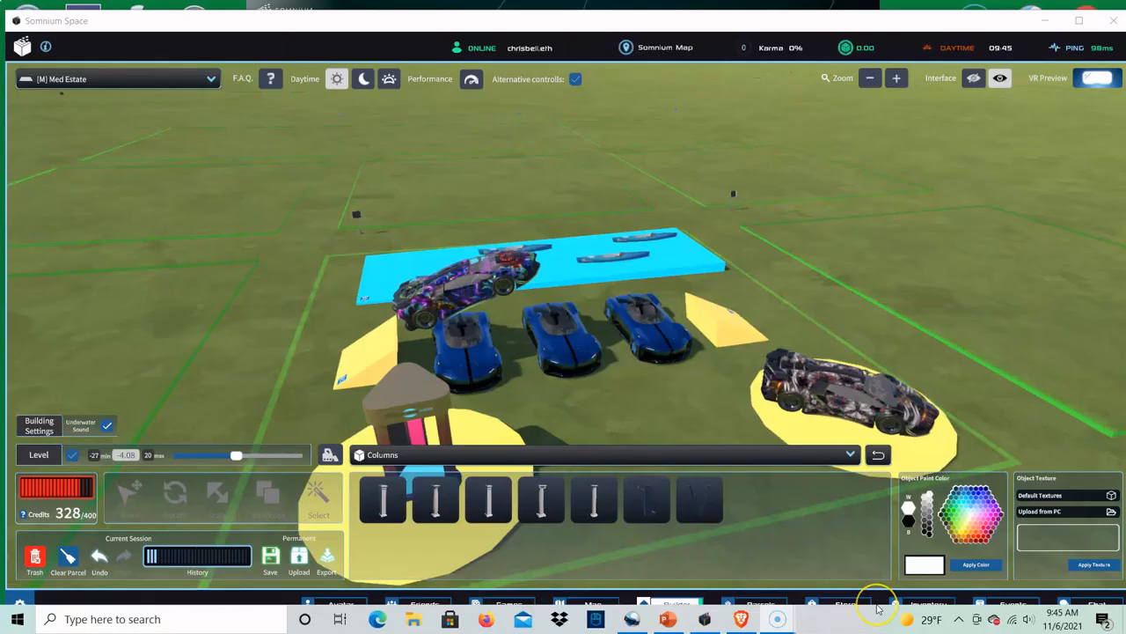
mouse_move(844, 454)
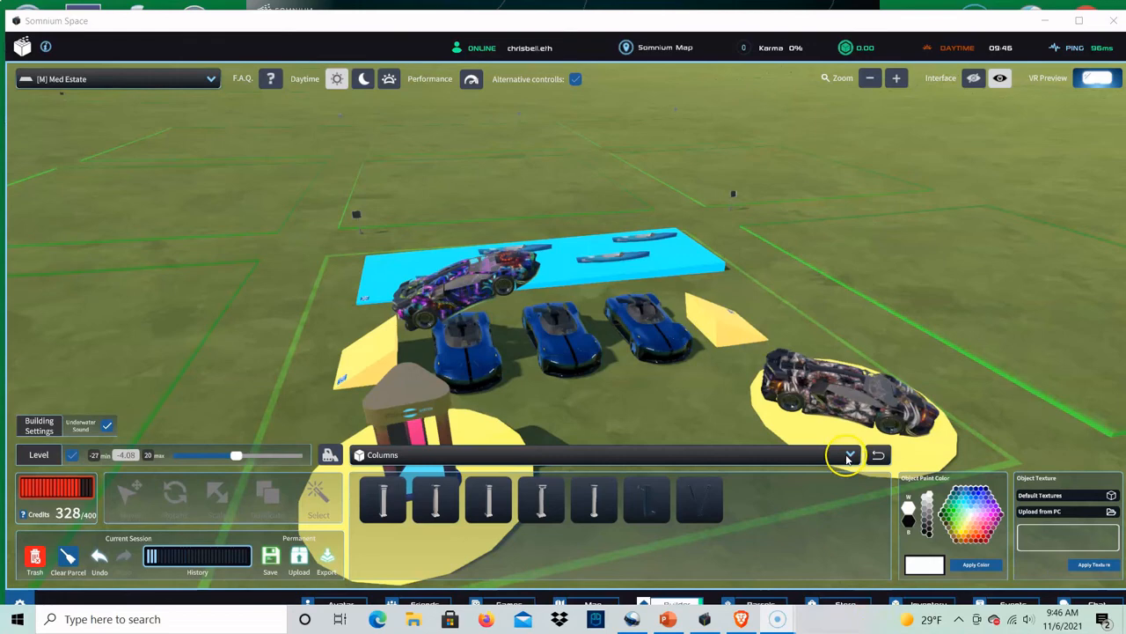
- Switch the builder's object category to Blockchain to list NFT items
click(846, 455)
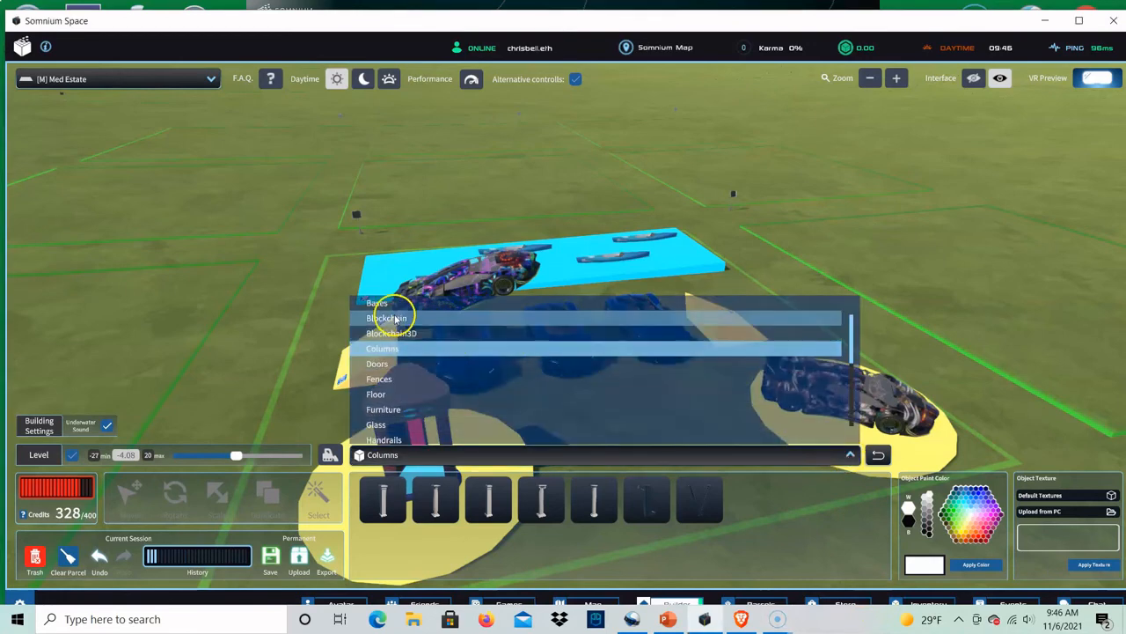
click(385, 317)
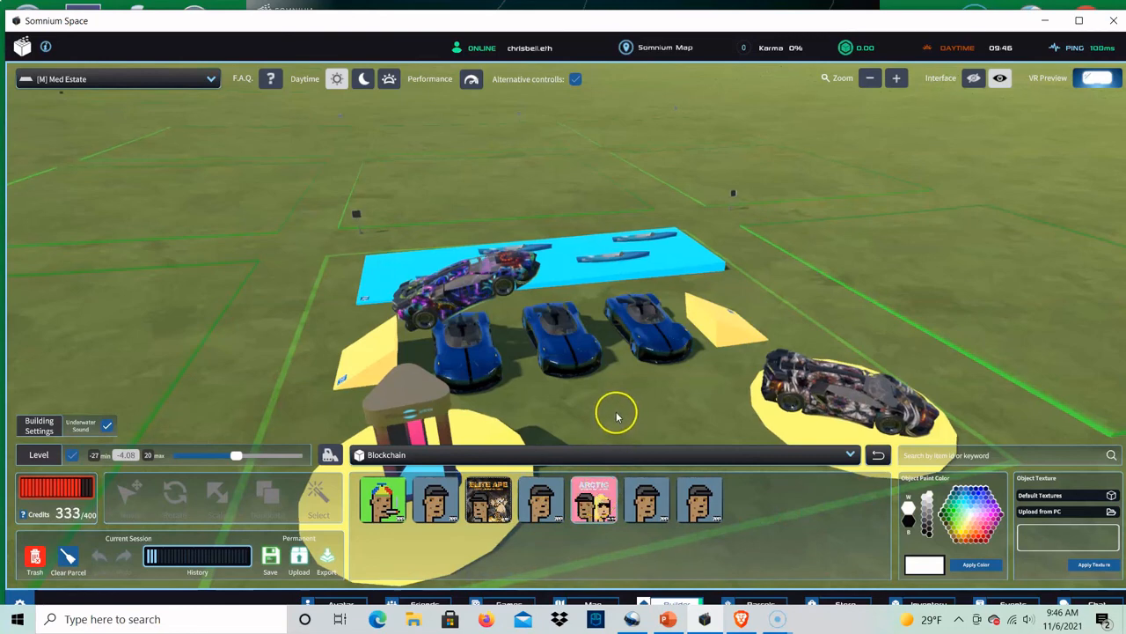
mouse_move(623, 424)
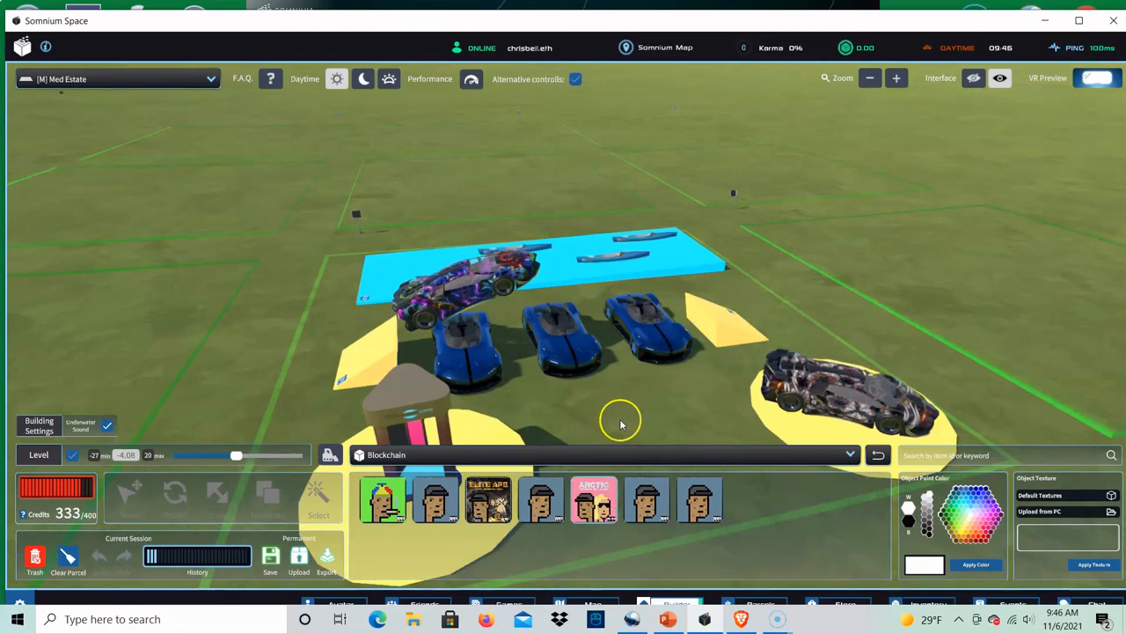